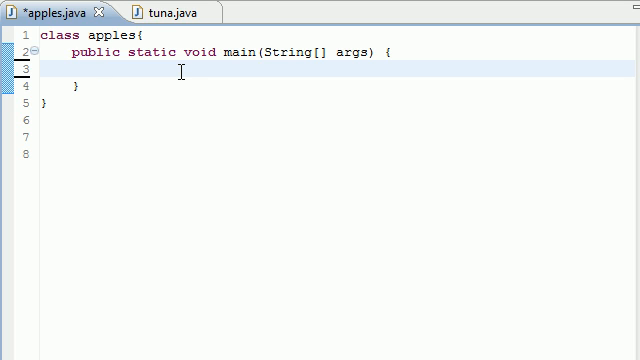
Step: Declare the int array bucky holding {3,4,5,6,7} inside main
type("int")
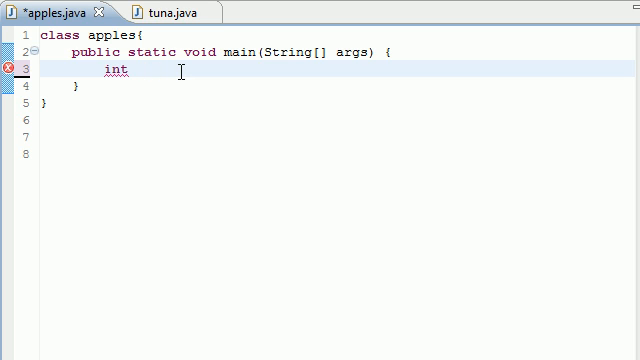
type("bucky[]=")
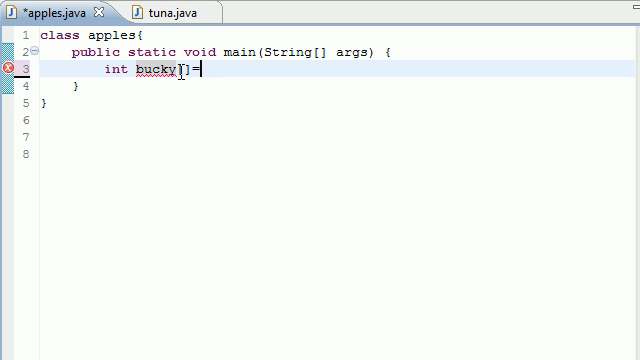
type("{")
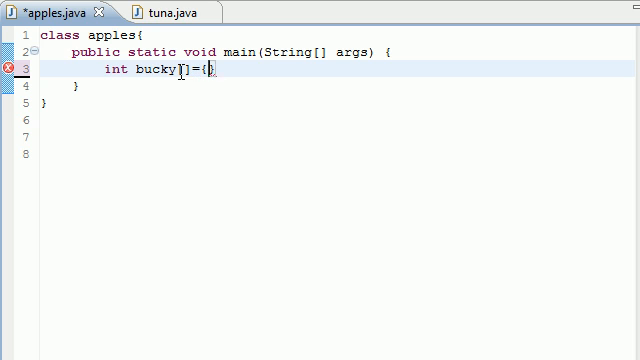
type("3,")
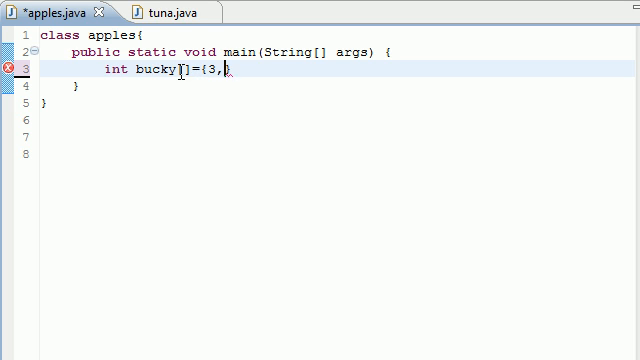
type("4,5,6,7};")
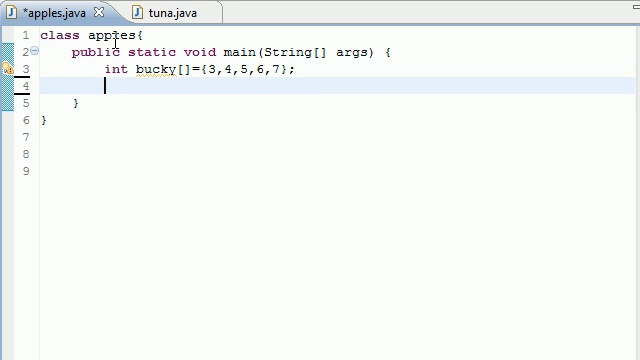
Step: Declare int total = 0 and move to a fresh line below the declarations
type("in")
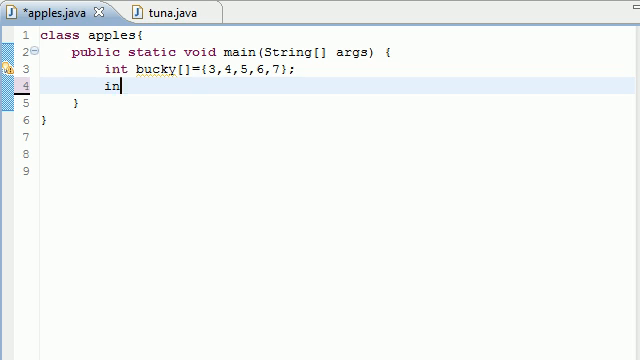
type("t total=0;")
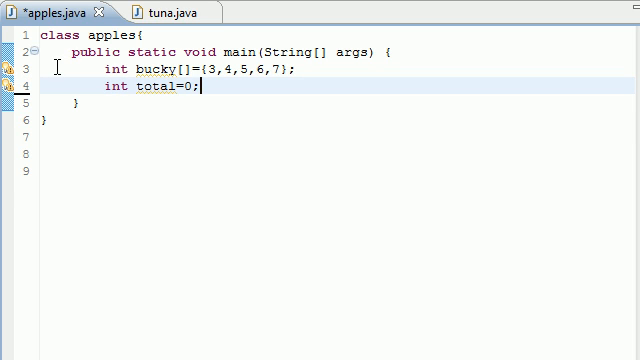
key("Enter")
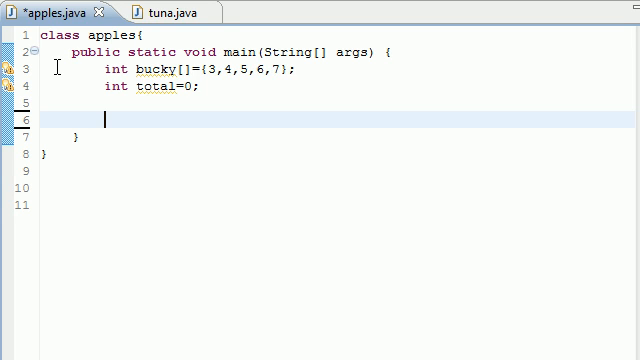
Step: Write the enhanced for loop header for(int x: bucky), retyping the loop variable as x
type("for")
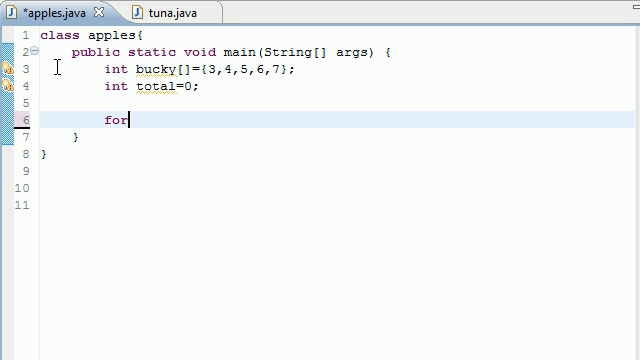
type("()")
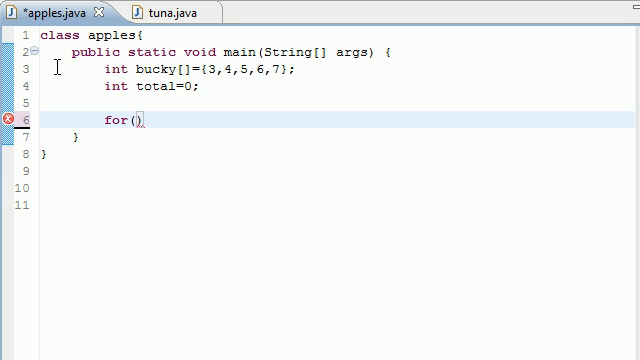
type("int x")
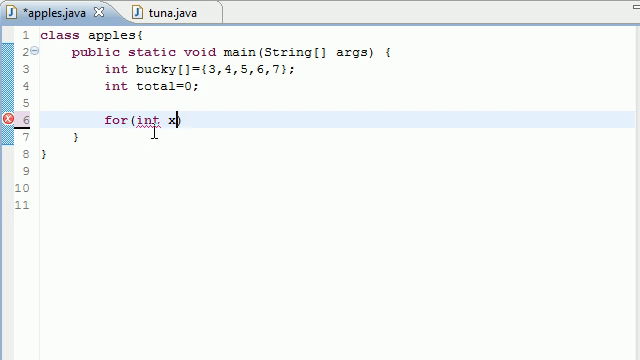
double_click(148, 122)
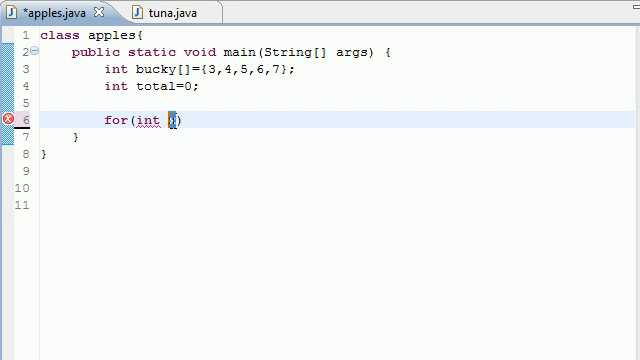
type("i")
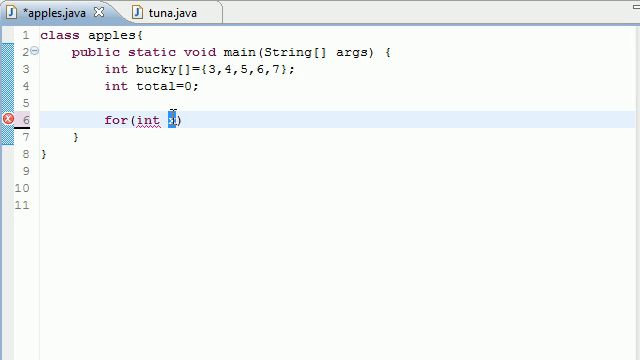
type("i")
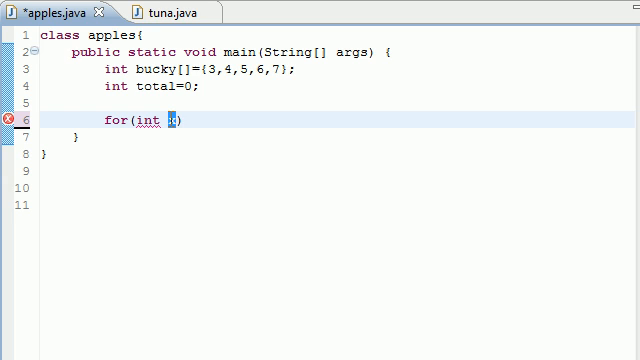
type("x")
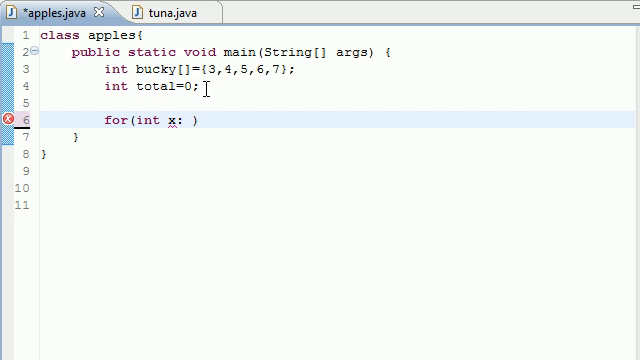
type("bucky")
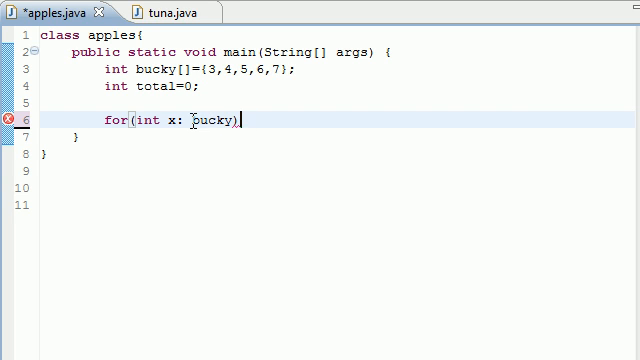
double_click(192, 122)
type("{")
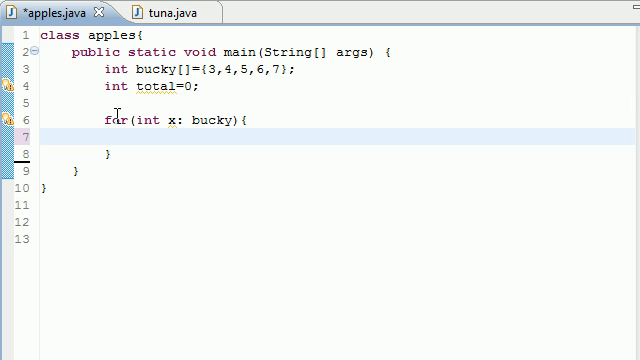
Step: Make the loop body total+=x; and add blank lines after the loop's closing brace
double_click(104, 122)
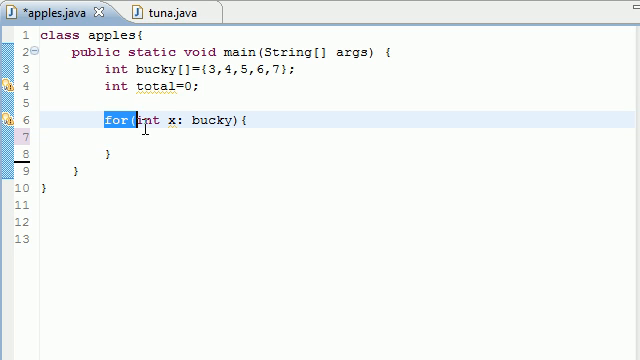
double_click(204, 120)
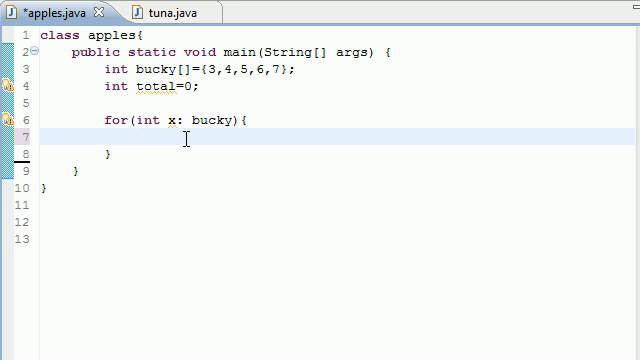
type("total")
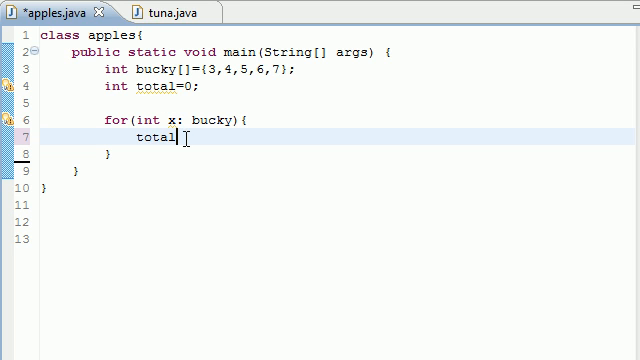
type("+=")
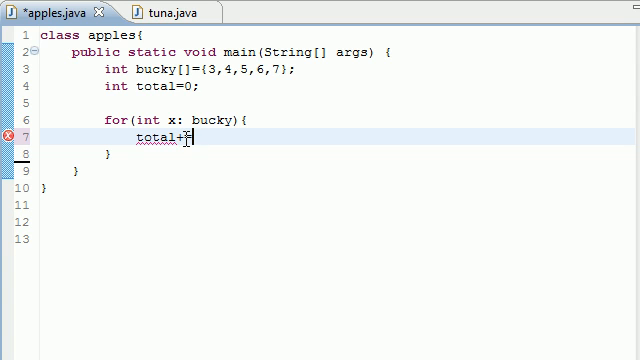
type("x;")
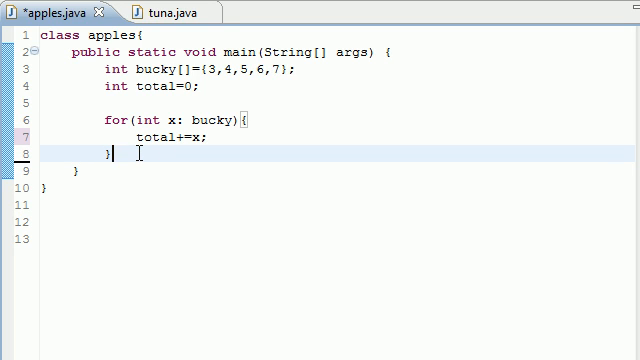
key("Return")
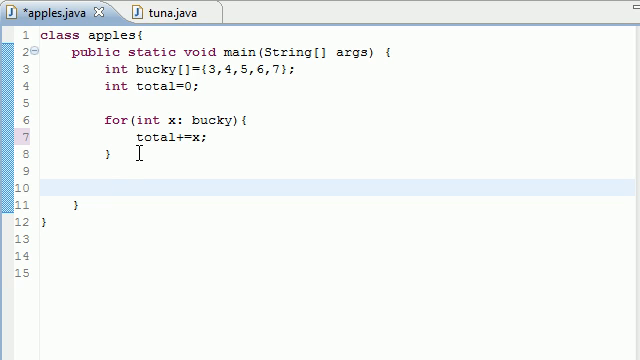
Step: Add System.out.println(total); after the loop, then save and launch apples.java
type("Syst")
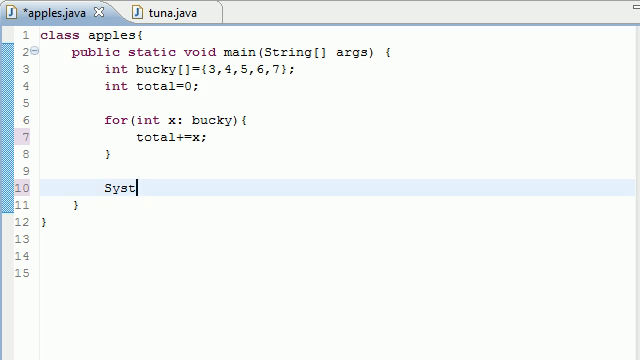
type("em.out.println")
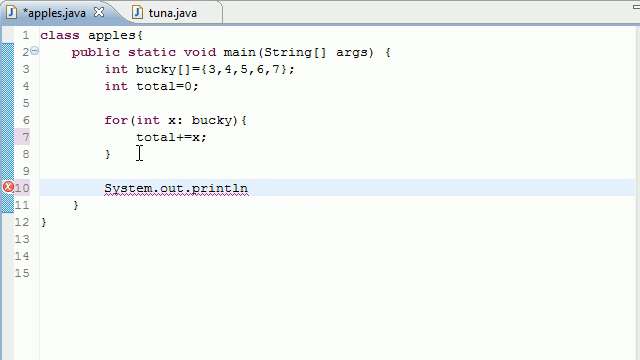
type("(total)")
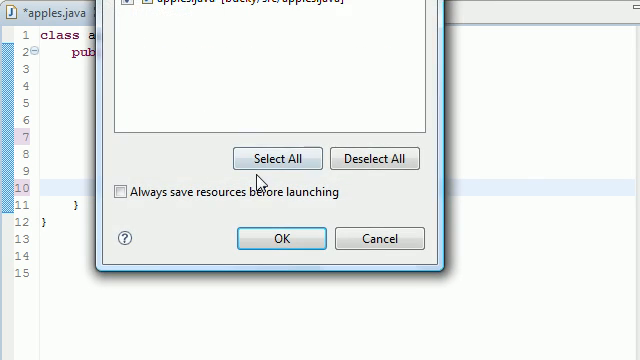
left_click(280, 238)
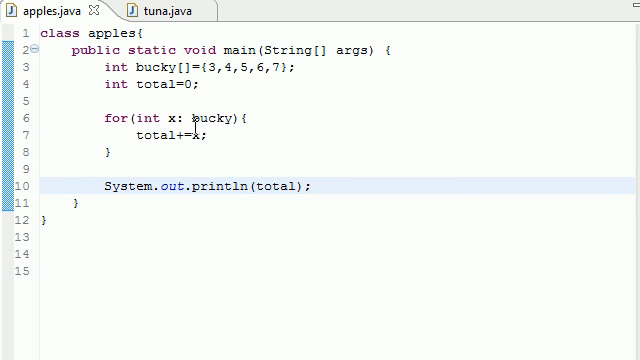
left_click(108, 68)
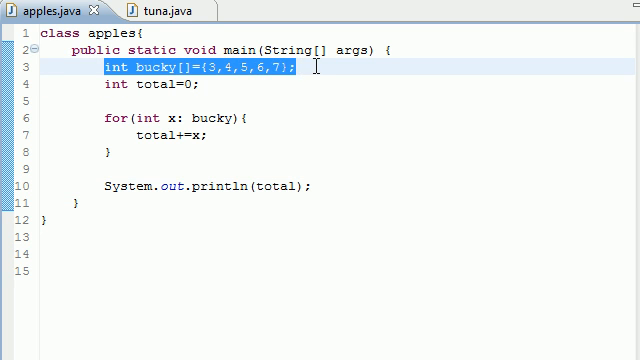
left_click(100, 86)
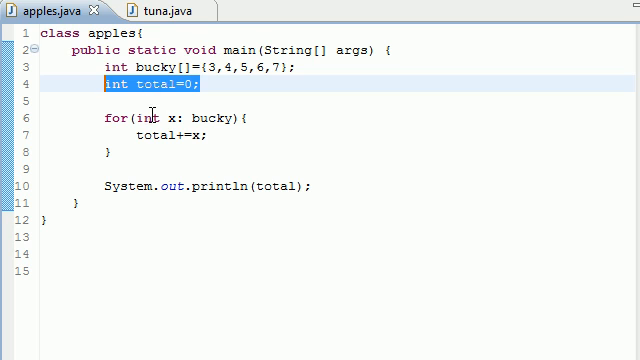
double_click(106, 116)
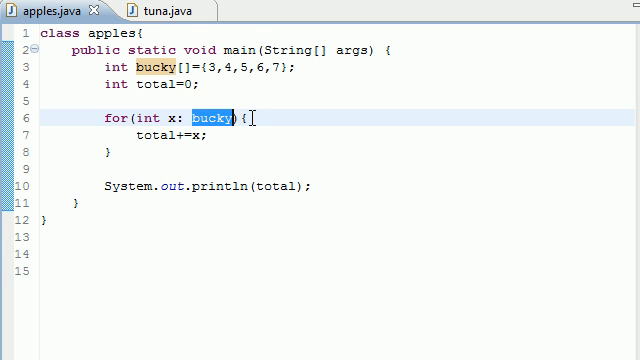
mouse_move(128, 138)
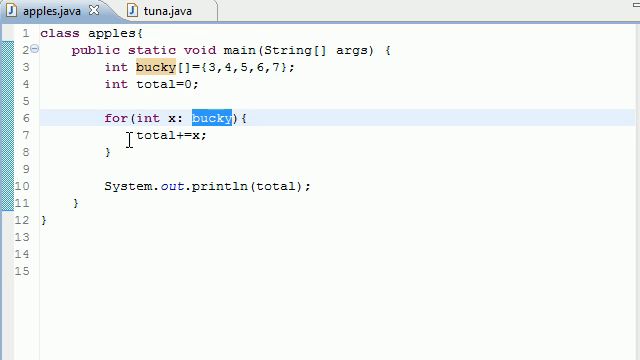
double_click(160, 132)
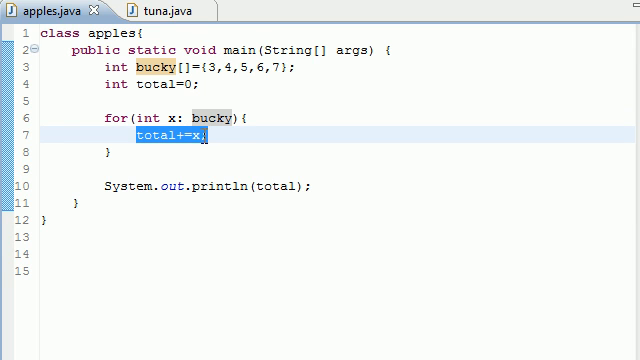